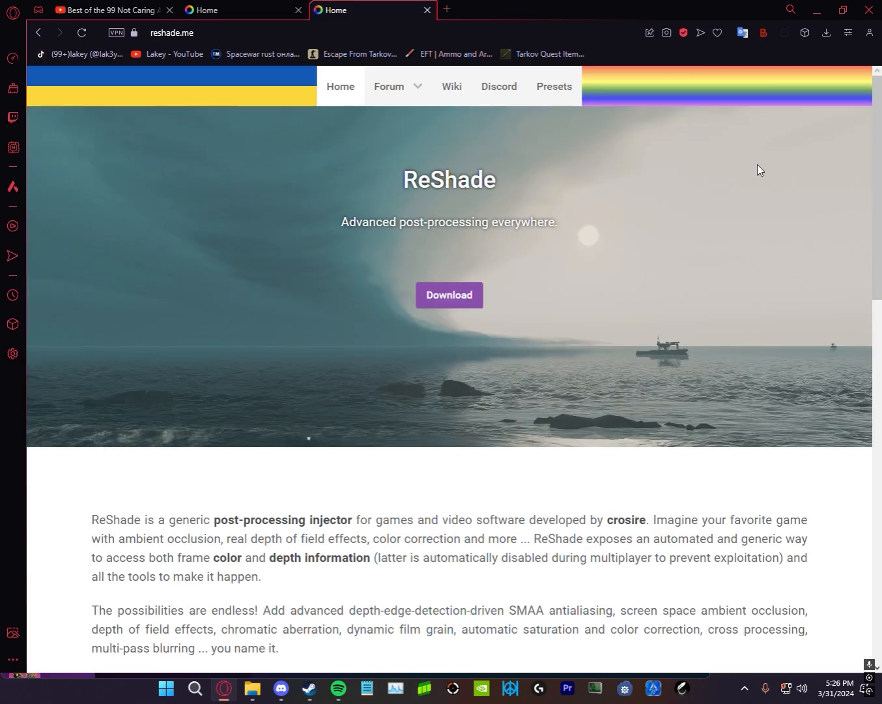
Scroll the reshade.me home page down to the Download section for ReShade 6.1.0
scroll(down, 3)
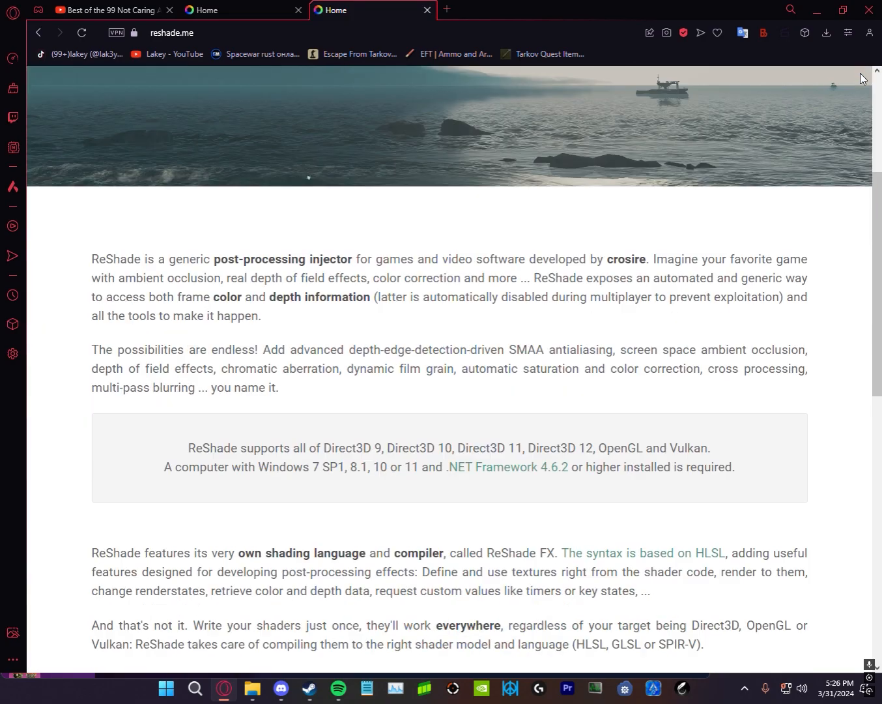
scroll(down, 3)
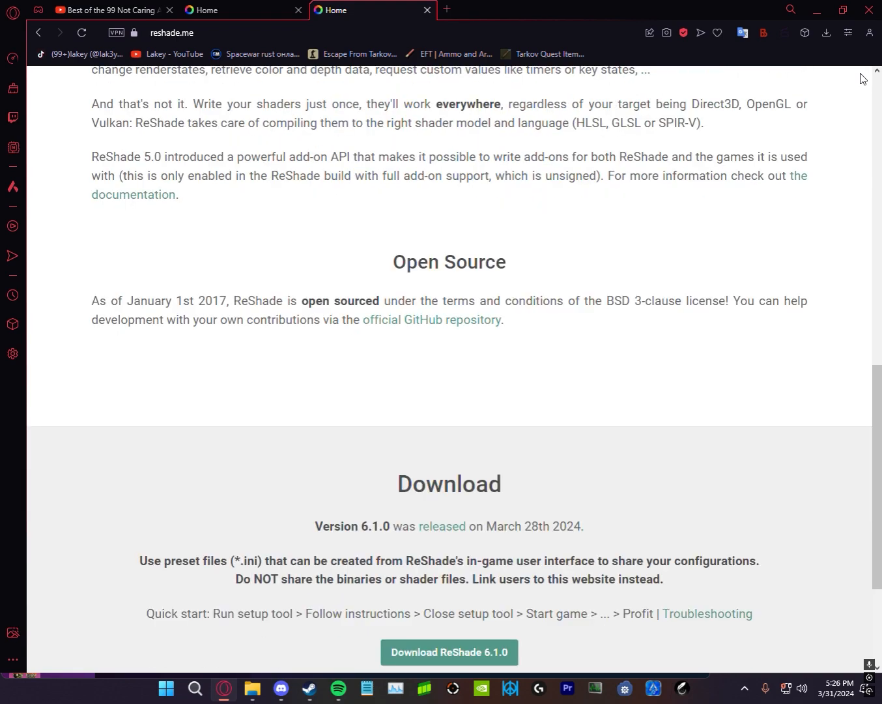
scroll(down, 3)
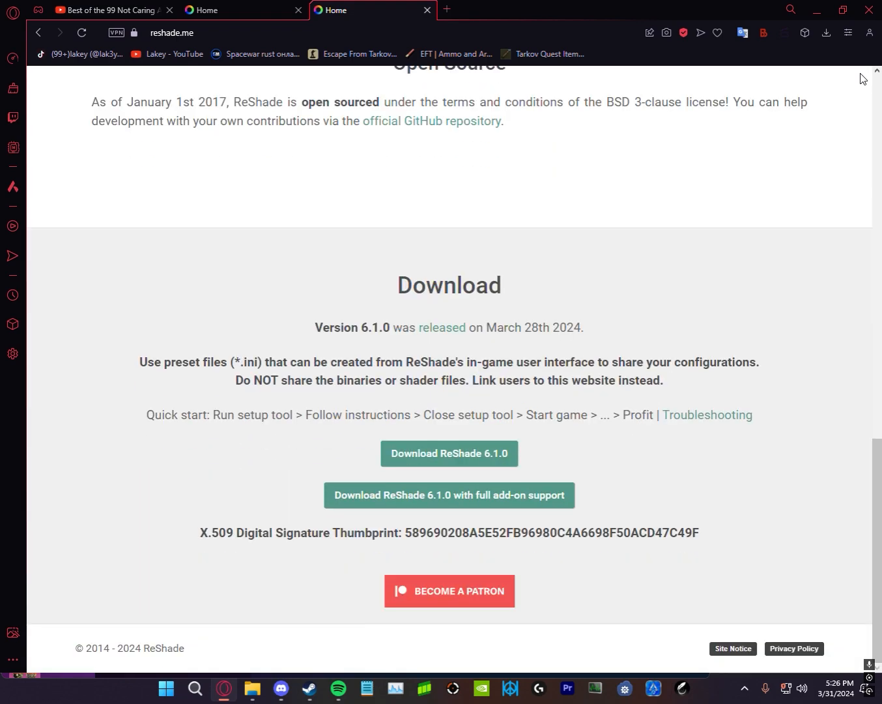
Download the ReShade 6.1.0 installer and filter its game list to 'rust' for RustClient.exe
click(448, 453)
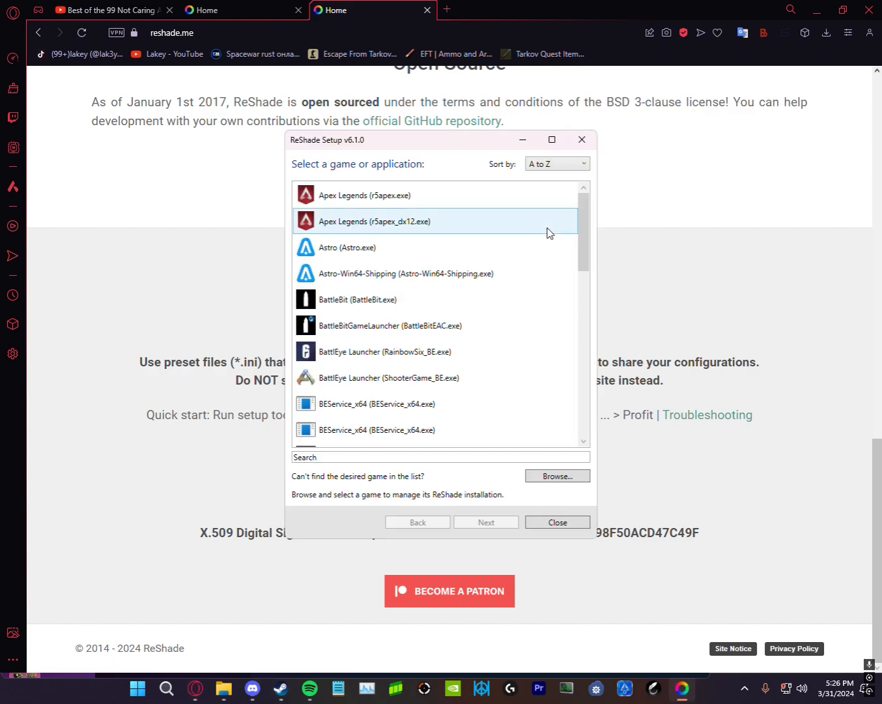
scroll(down, 3)
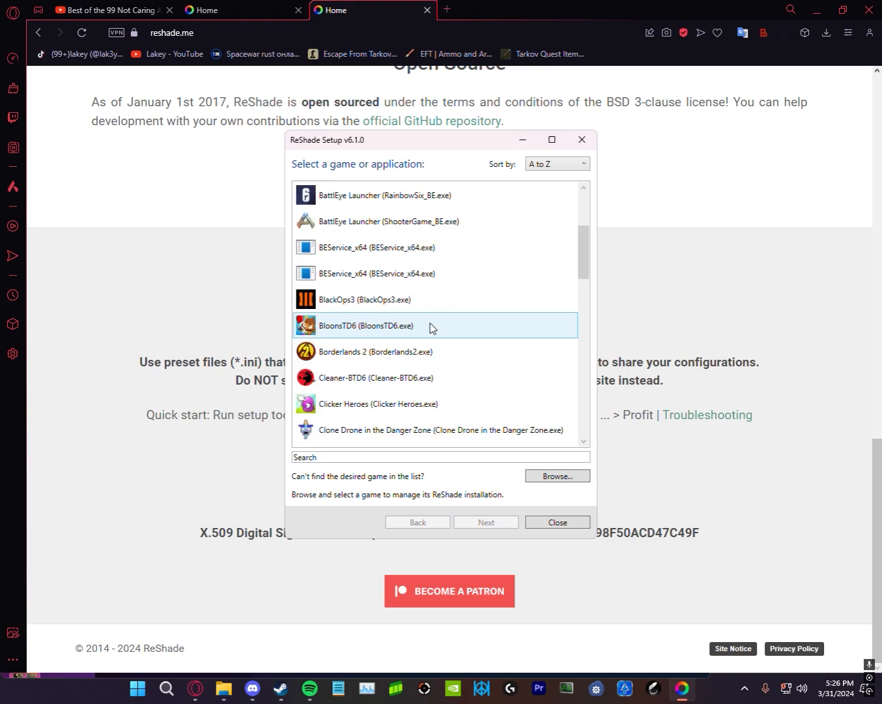
scroll(down, 3)
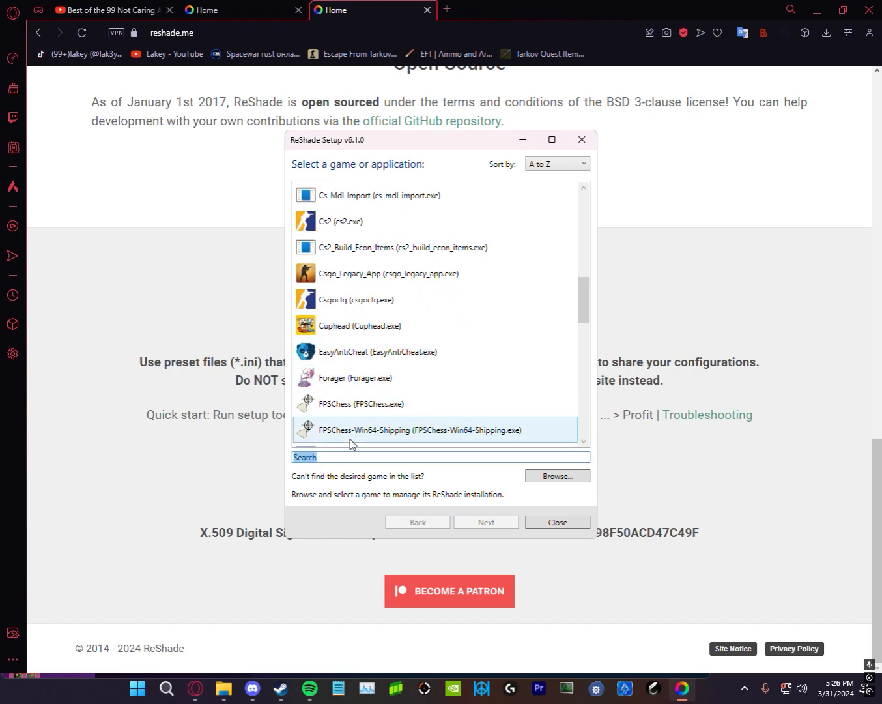
text(rust)
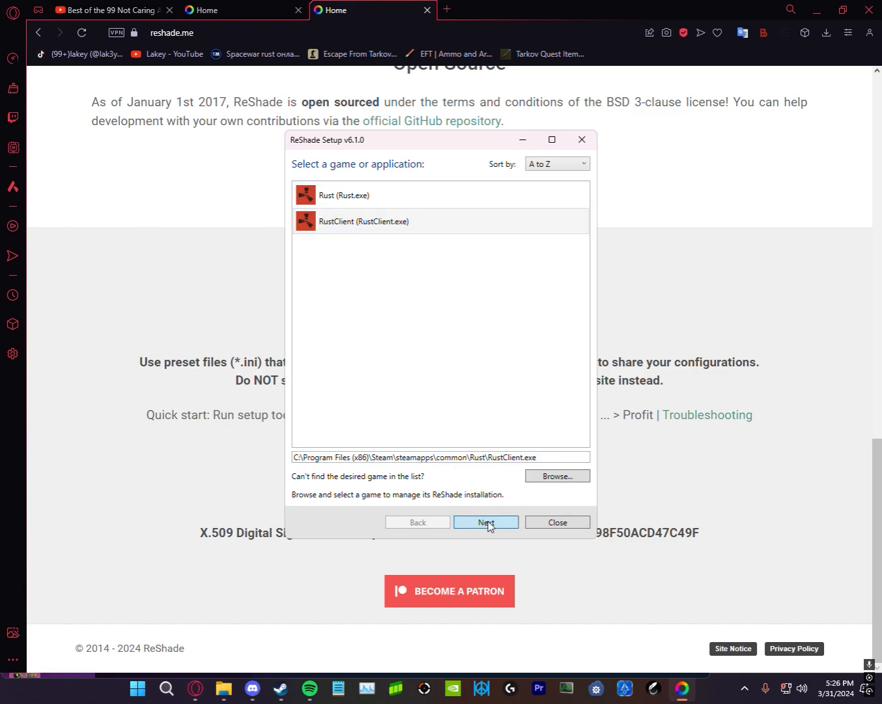
Install ReShade into RustClient with DirectX 10/11/12 and all effect packages checked
click(485, 522)
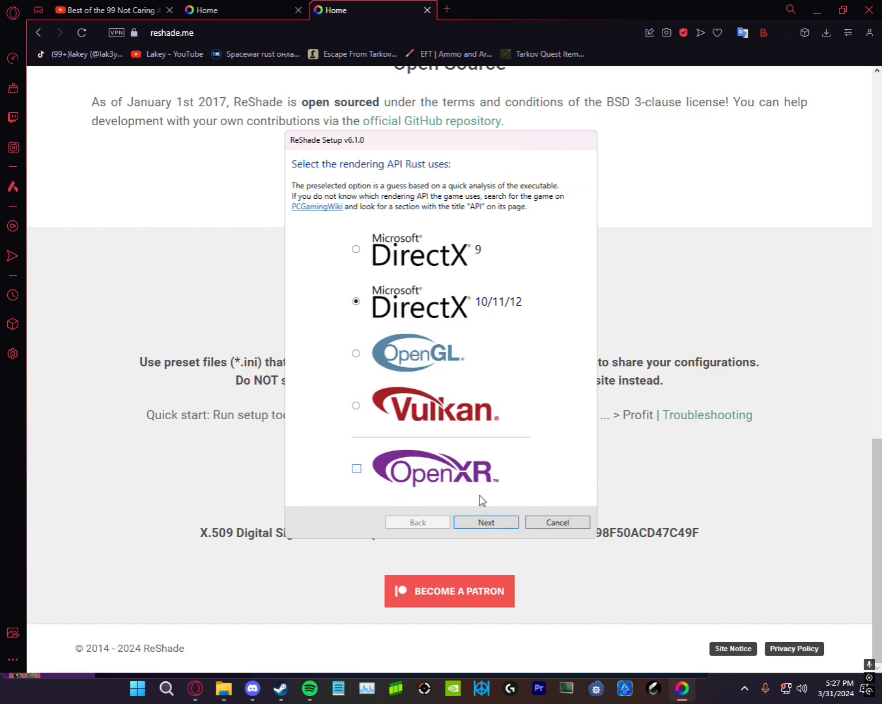
click(485, 522)
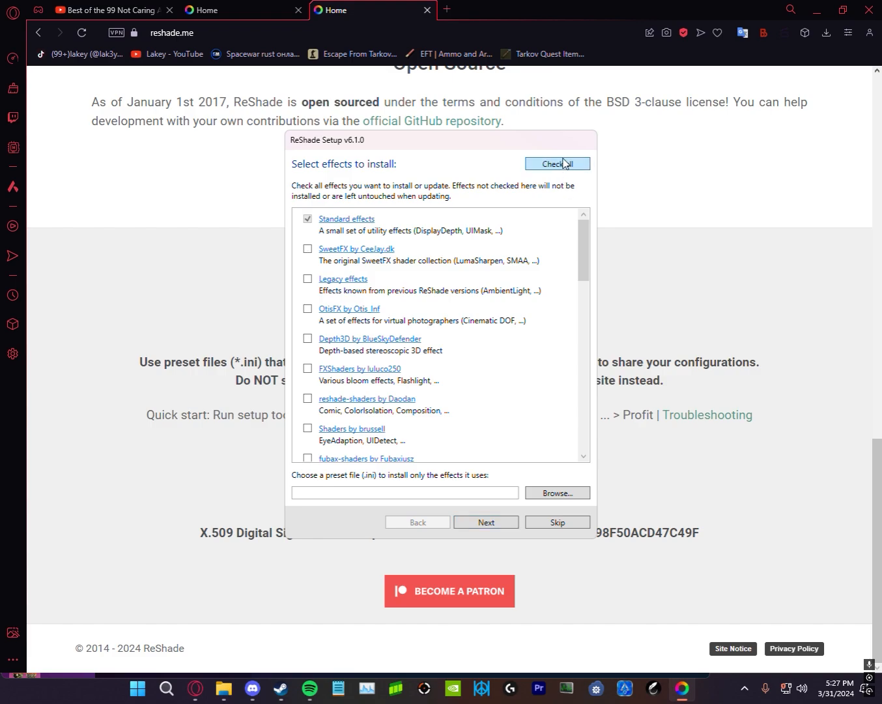
click(487, 522)
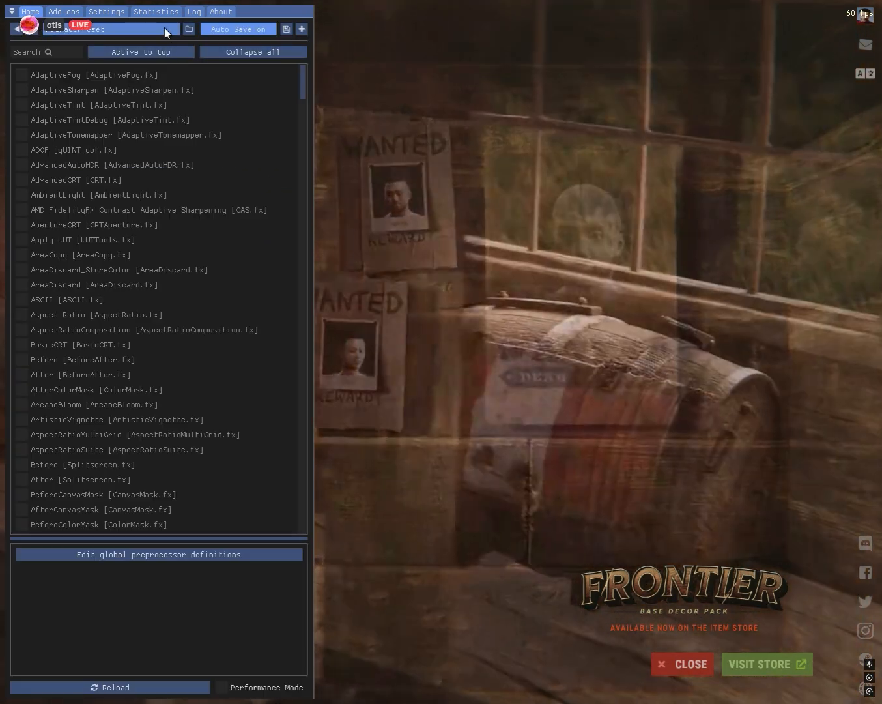
Activate the lakey preset from the overlay's preset selector, enabling DELC_Sharpen, Vibrance and Tonemap
click(188, 29)
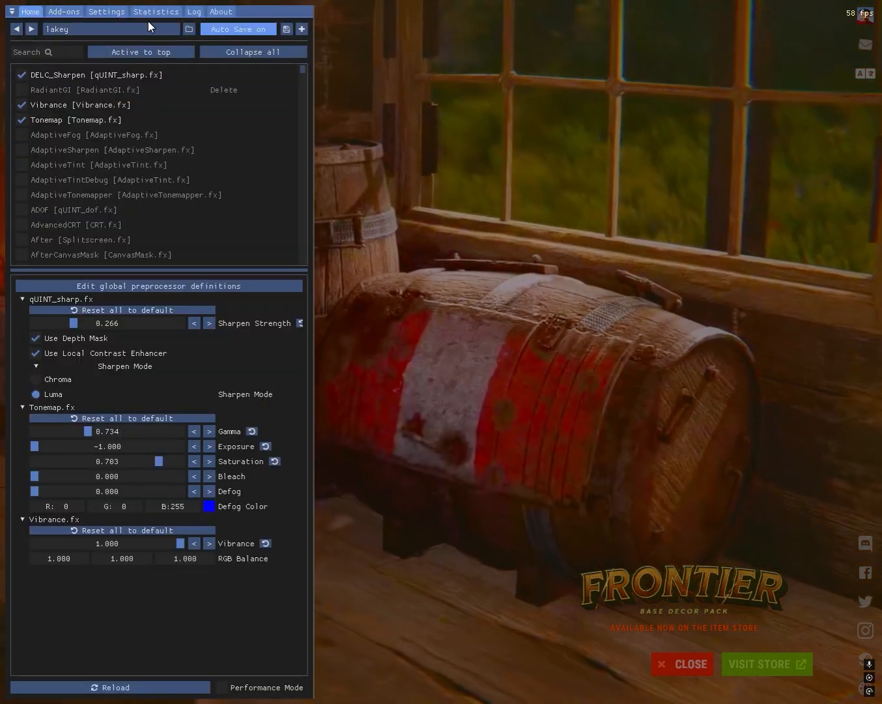
After output_log.txt is rejected as a preset, load lakey.ini from the Rust folder instead
click(189, 28)
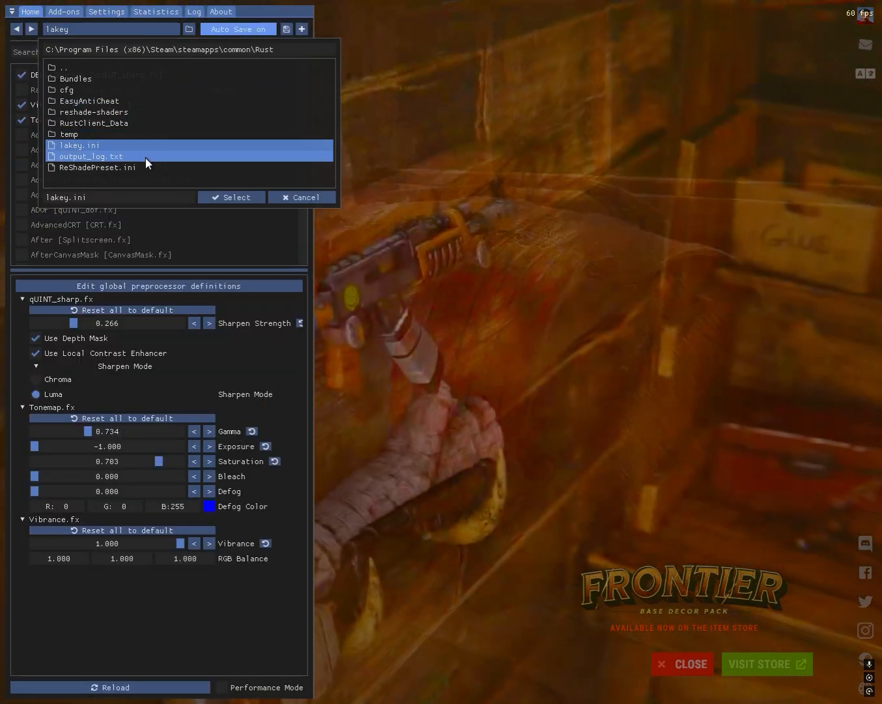
click(230, 196)
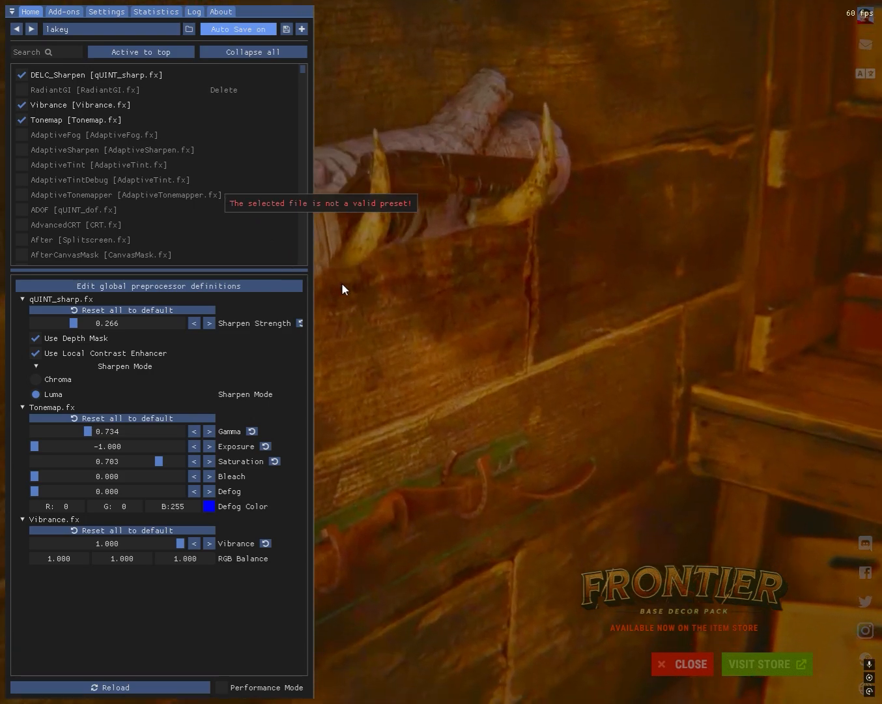
click(189, 29)
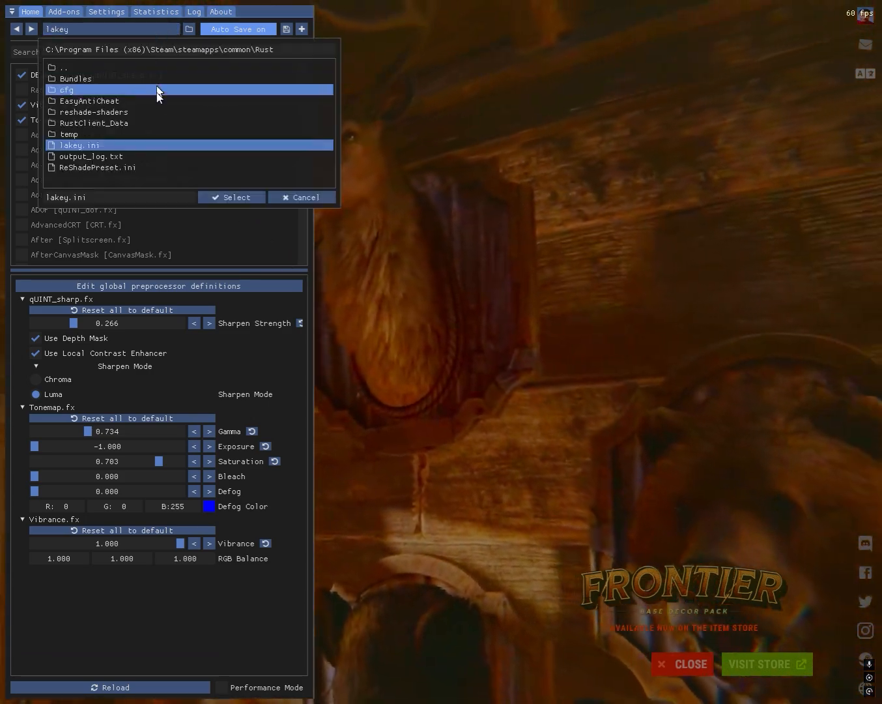
click(230, 197)
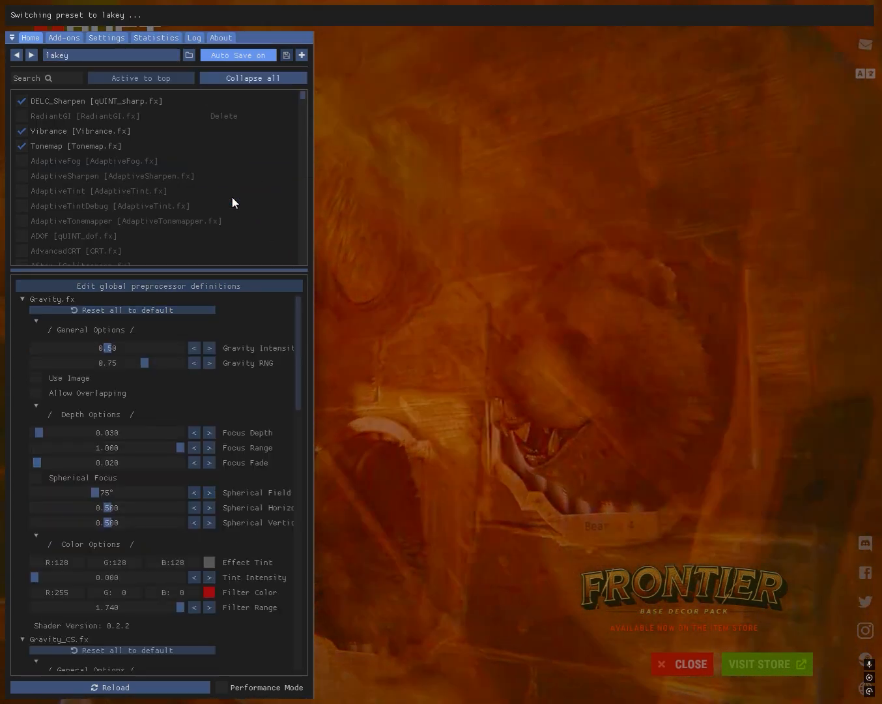